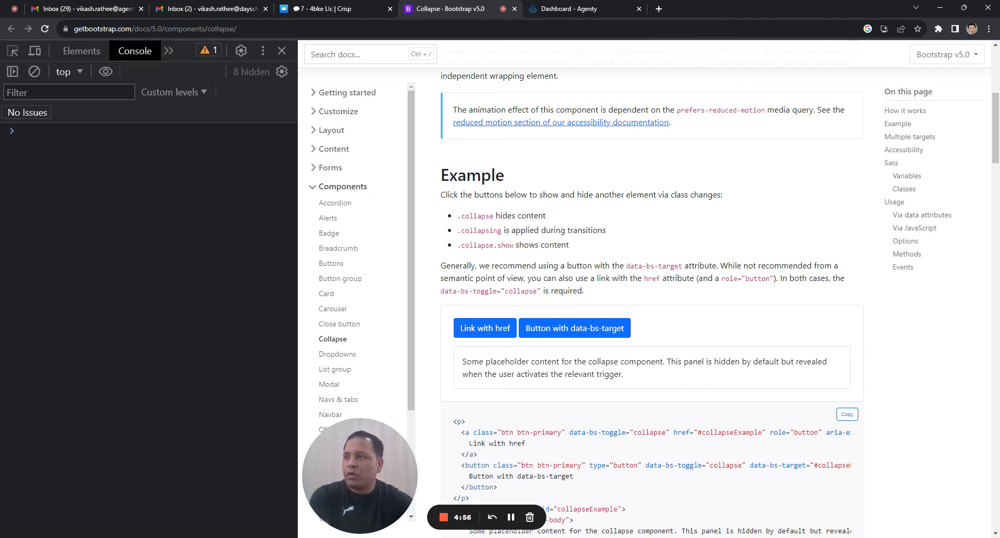
mouse_move(629, 385)
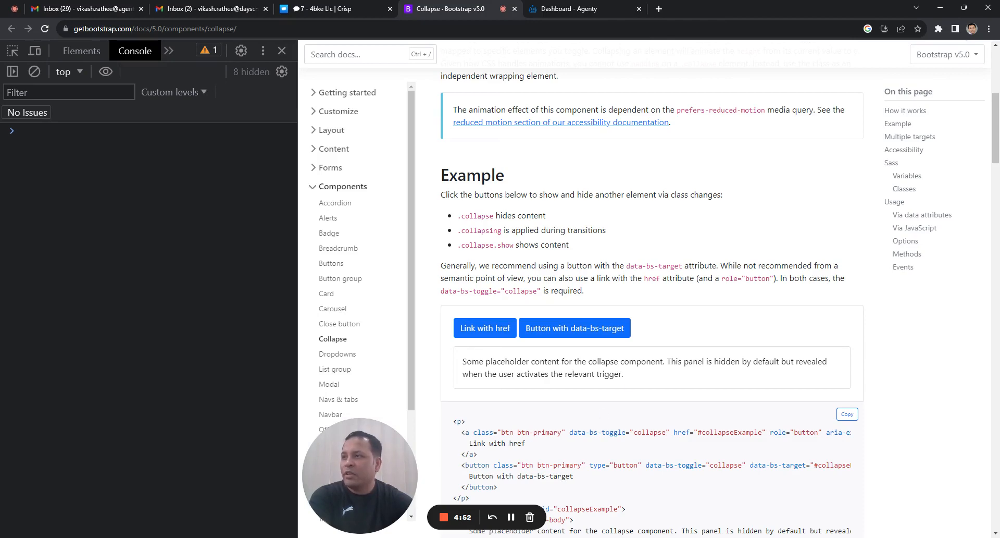
Toggle the Example demo's 'Link with href' collapse panel until the placeholder is hidden.
scroll("down", 3)
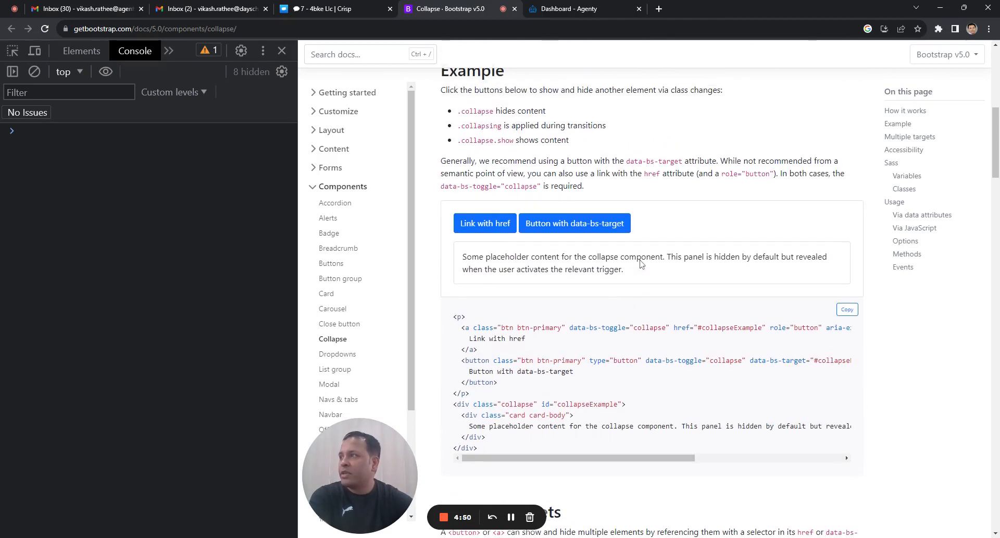
left_click(485, 223)
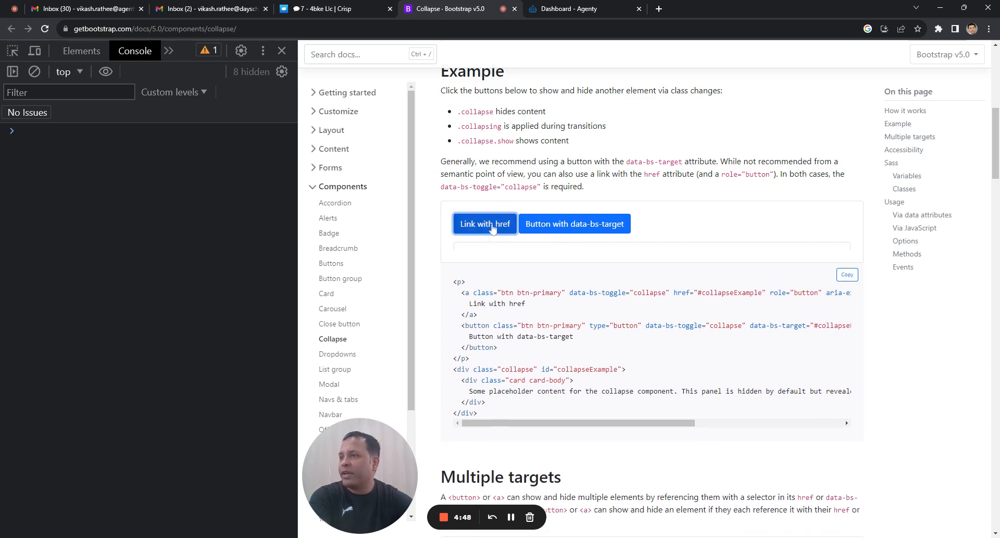
scroll("up", 3)
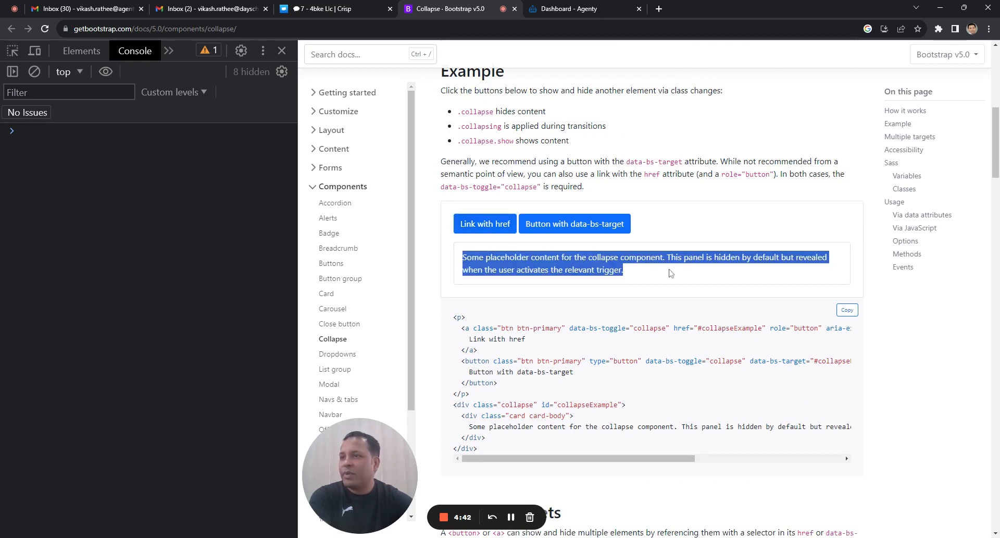
left_click(484, 224)
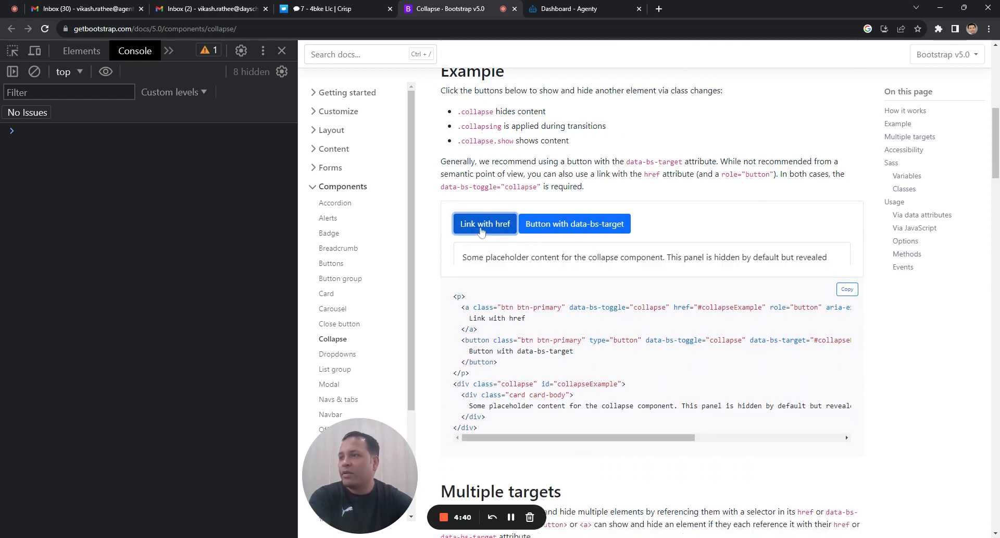
left_click(484, 223)
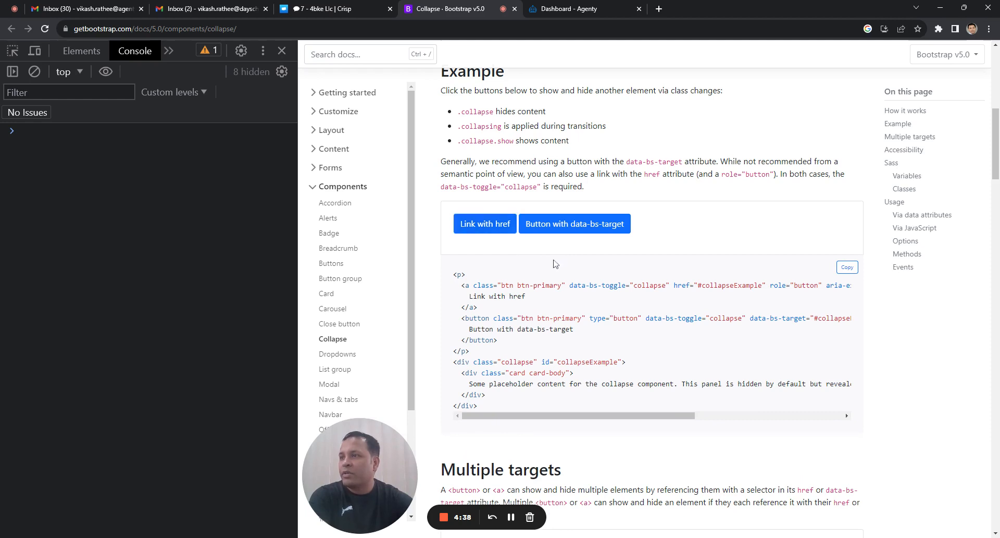
mouse_move(556, 265)
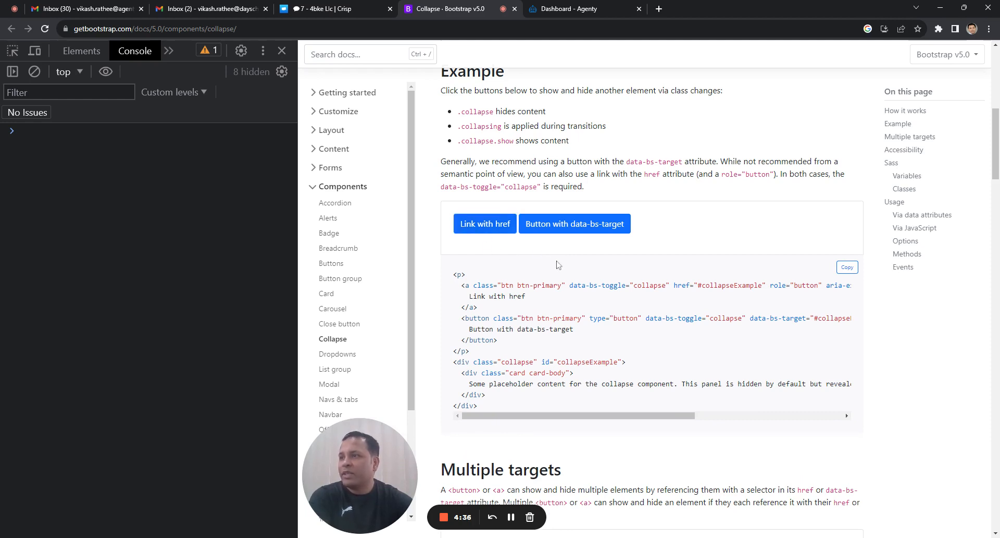
mouse_move(639, 303)
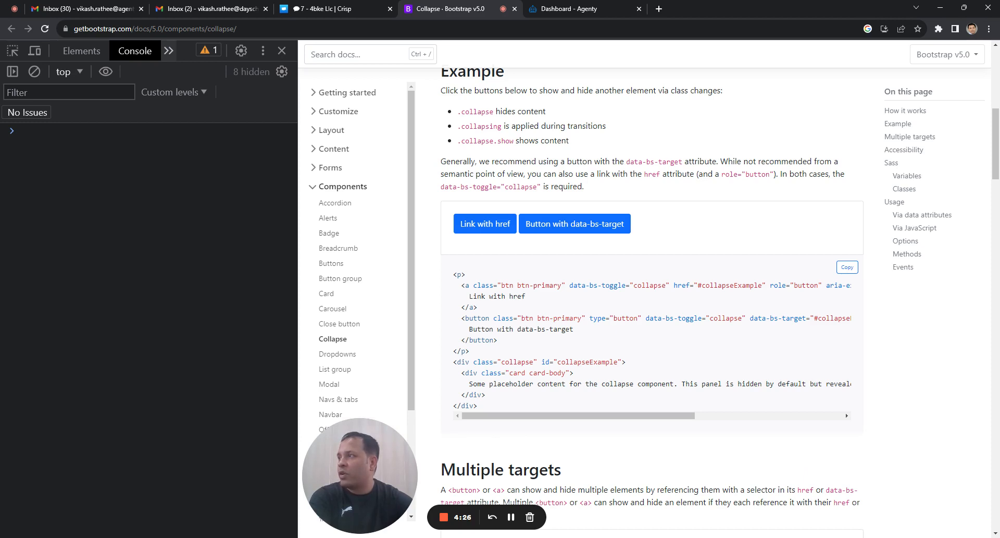
Switch to the Sources panel and load the empty Script snippet #6.
left_click(142, 50)
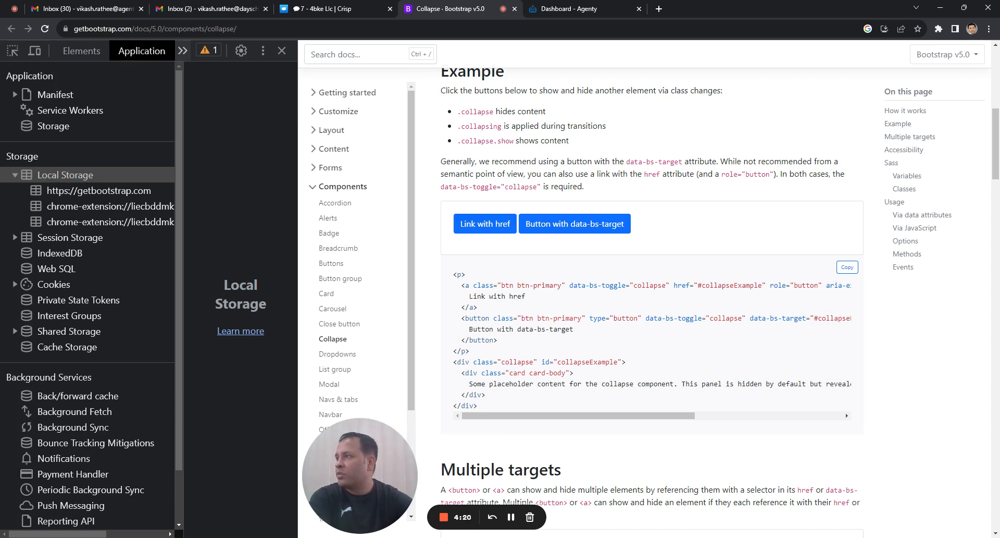
left_click(135, 52)
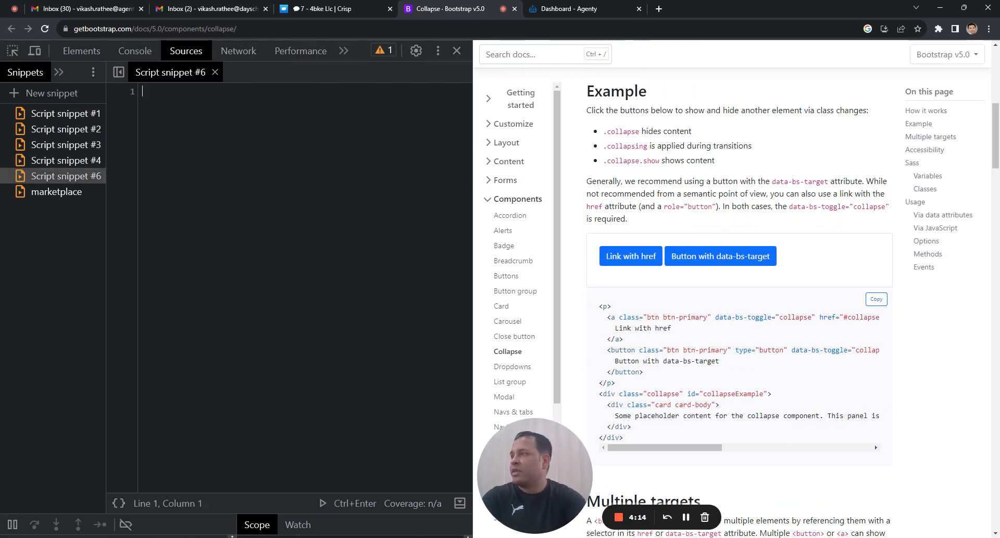
Write var element = document.querySelector('.btn-primary'); after checking the button's class.
type("var e")
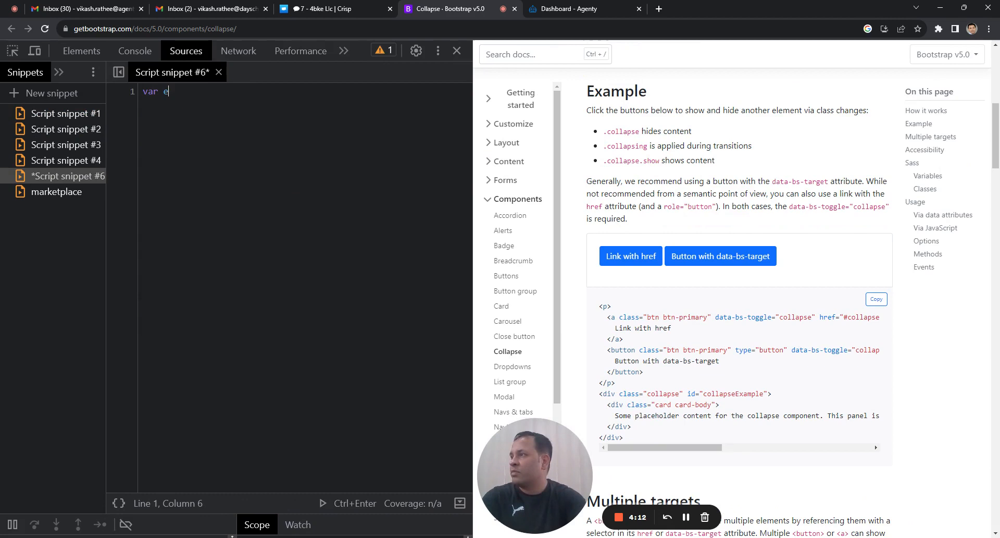
type("lement =")
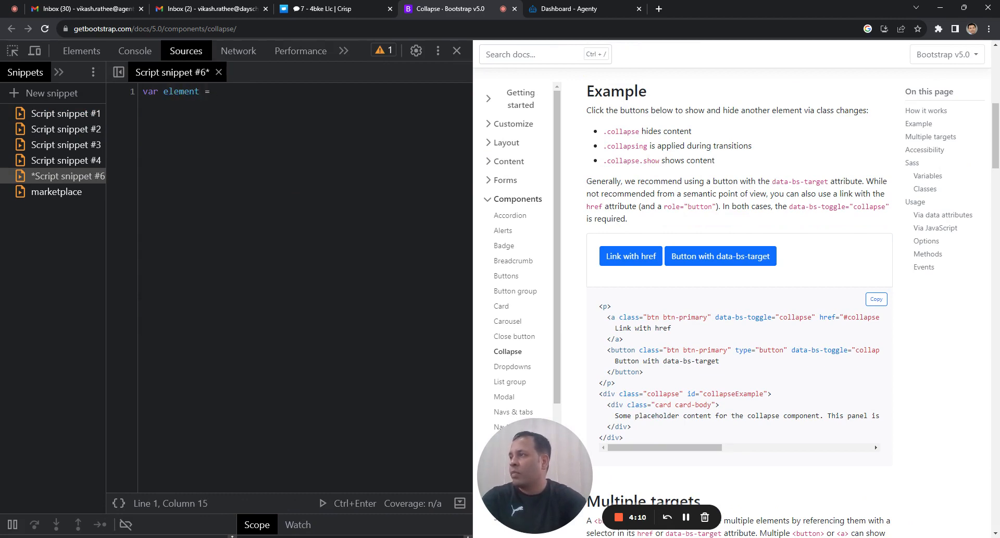
type("document.")
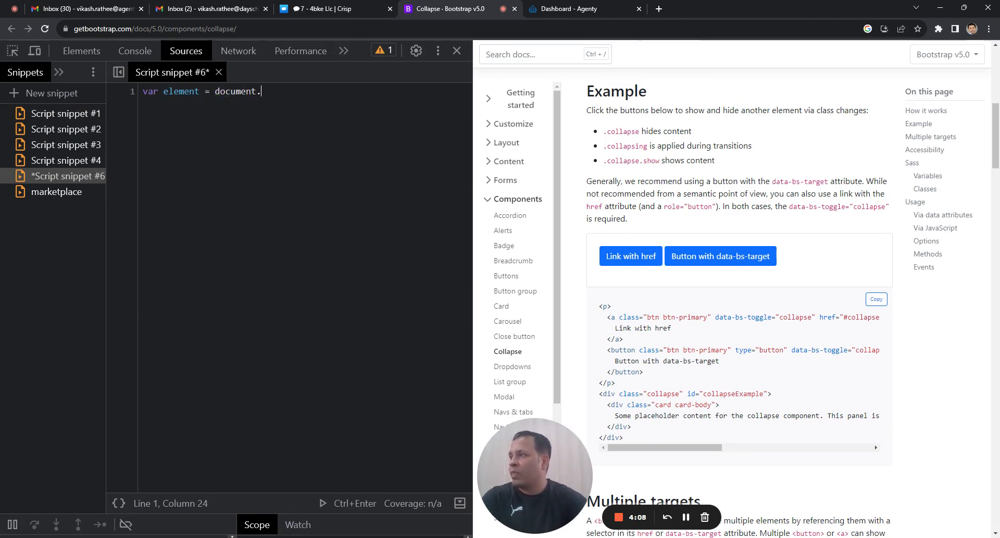
type("qu")
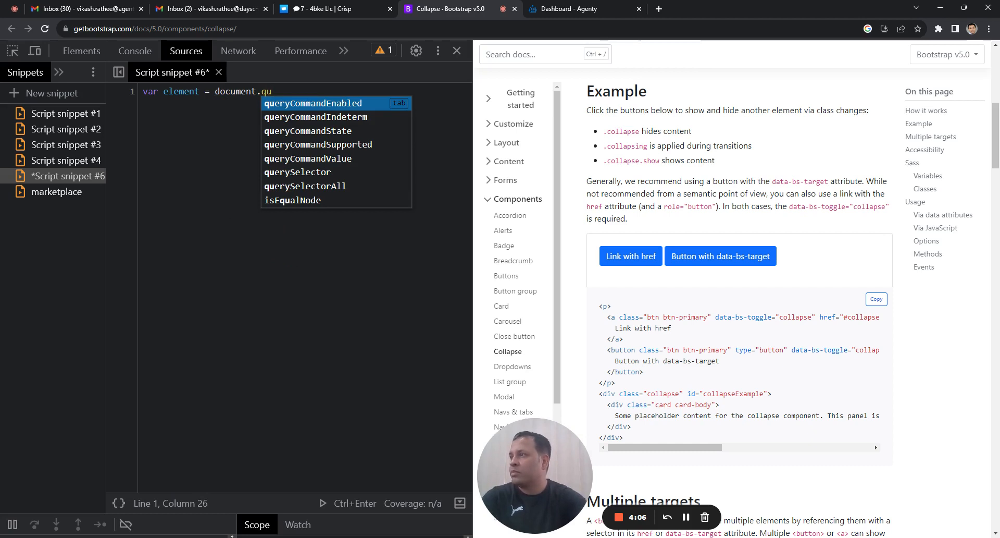
key("Down")
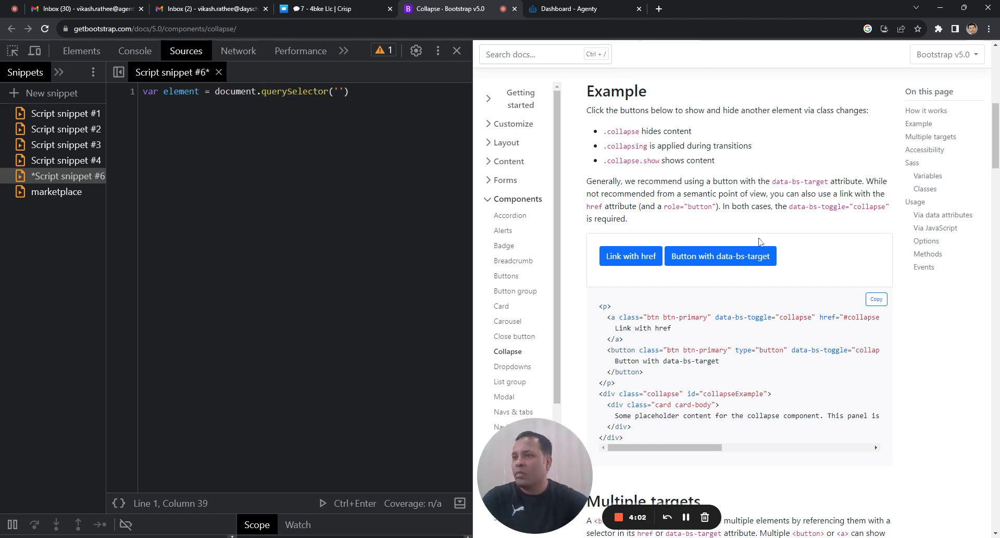
left_click(82, 50)
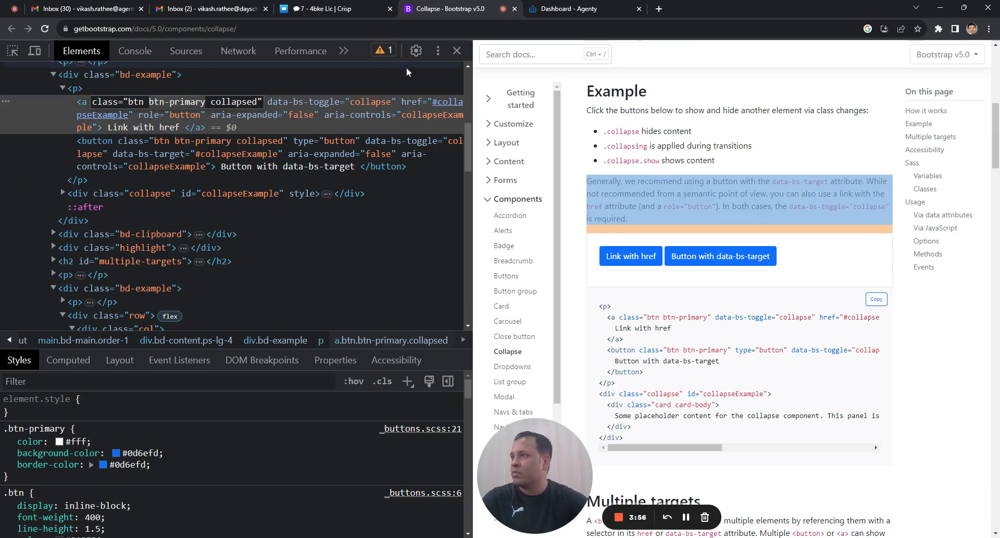
left_click(185, 51)
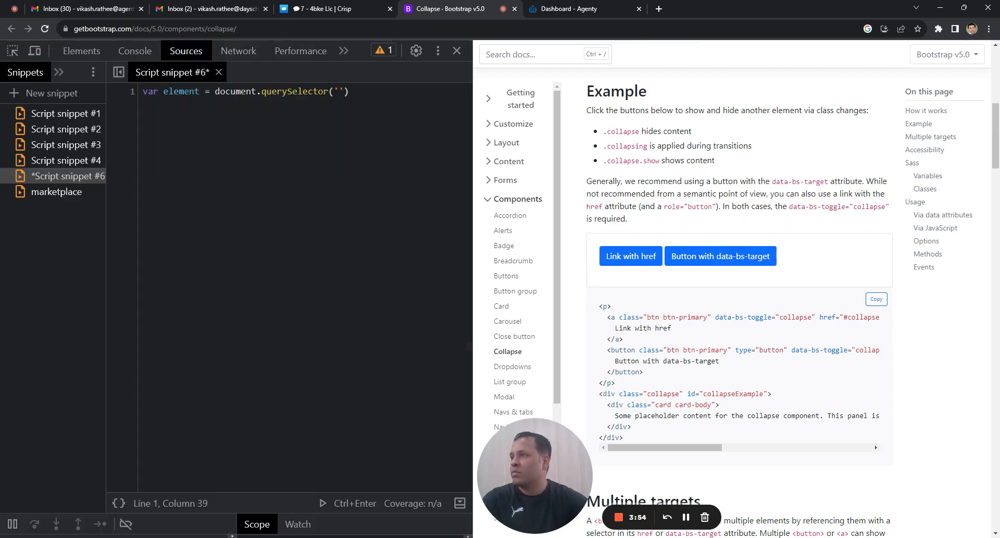
type("btn-primary")
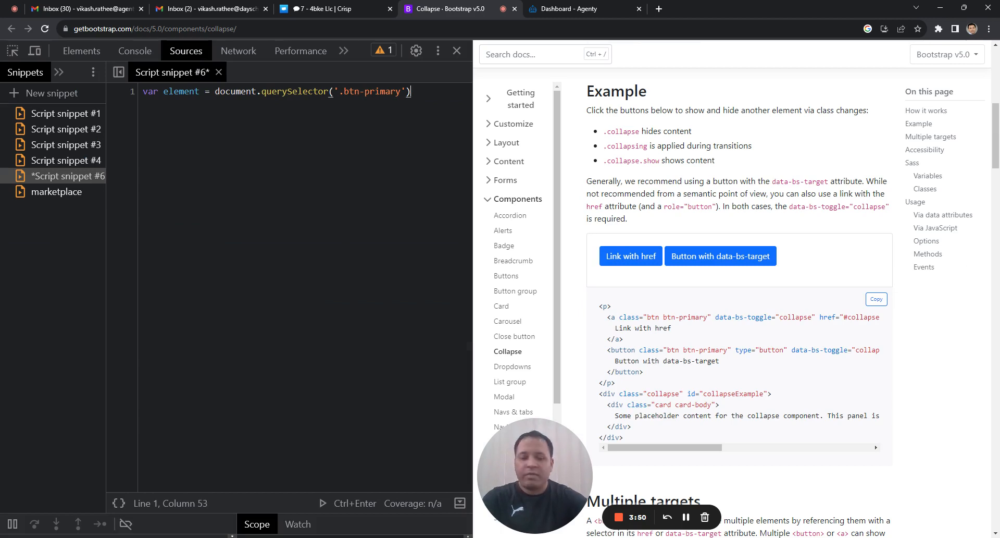
key("Enter")
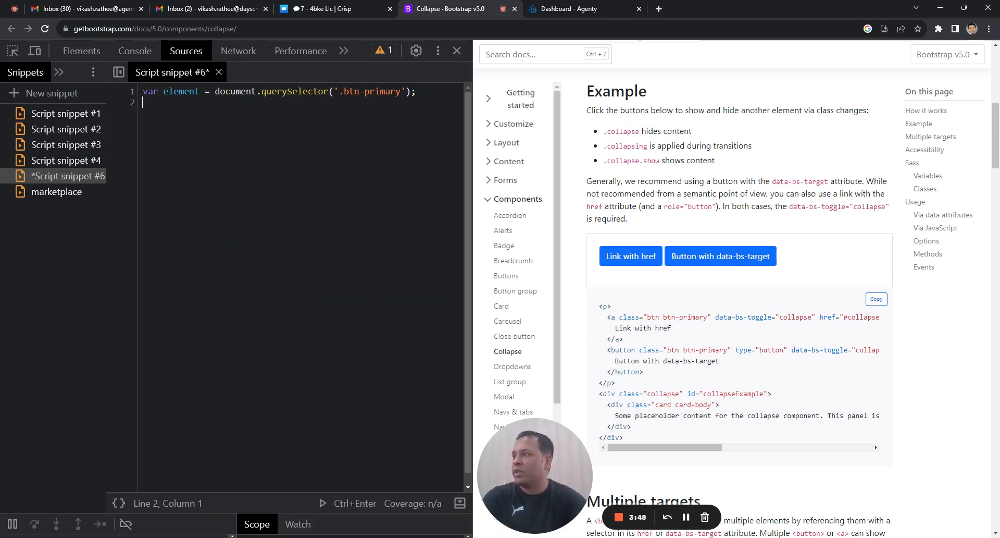
Begin the second line if(element)element.click( without extra parentheses.
type("if(element)element.click((")
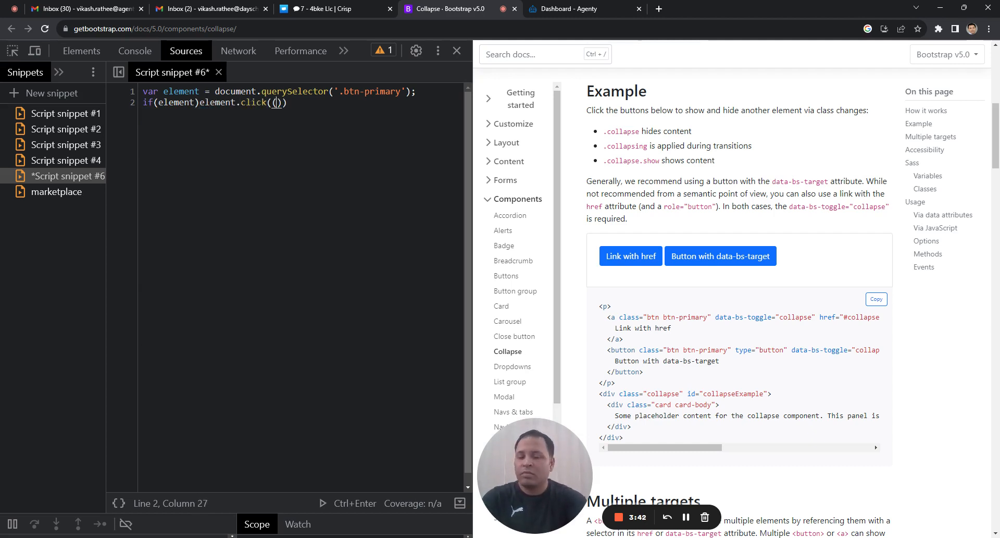
key("Backspace")
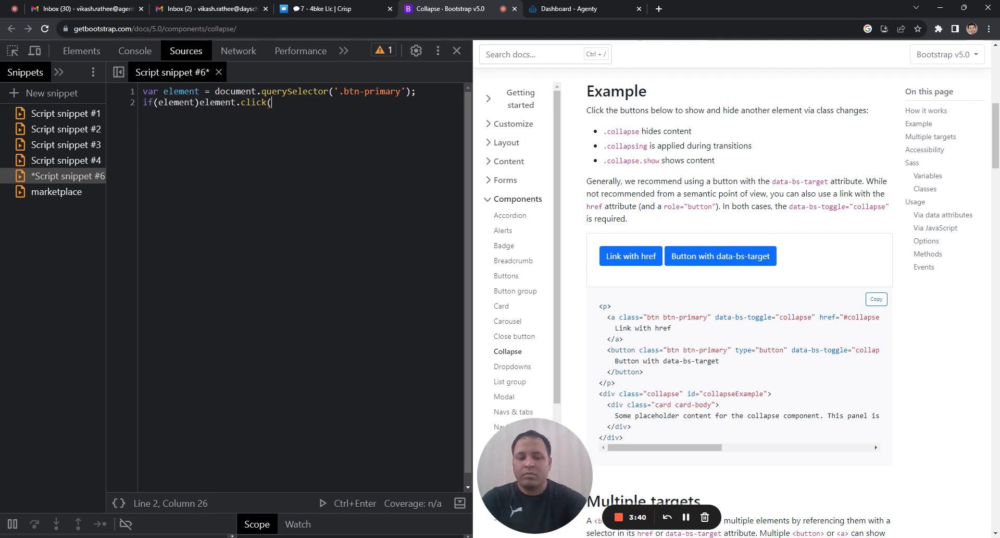
Close the call as element.click(); and run the snippet so the placeholder panel appears.
type(");")
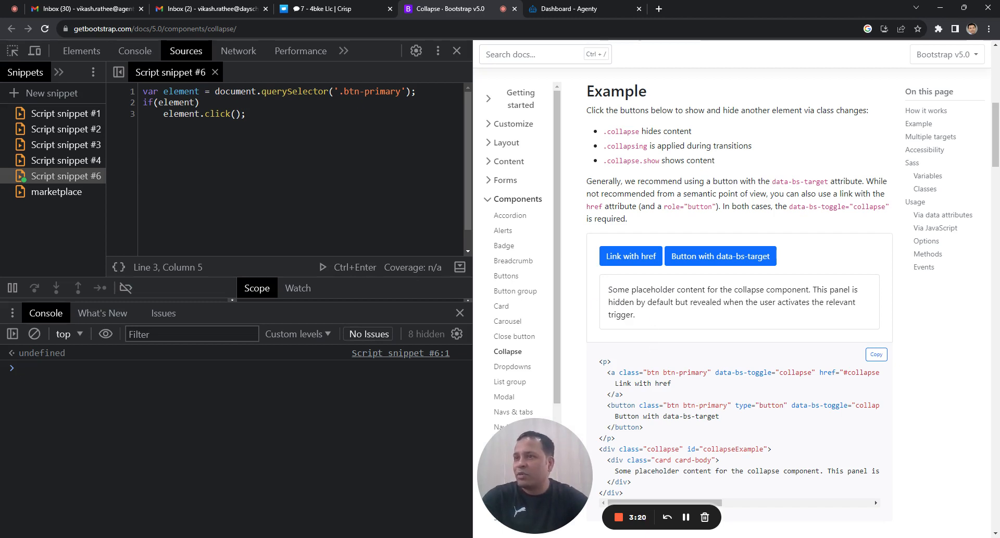
mouse_move(843, 246)
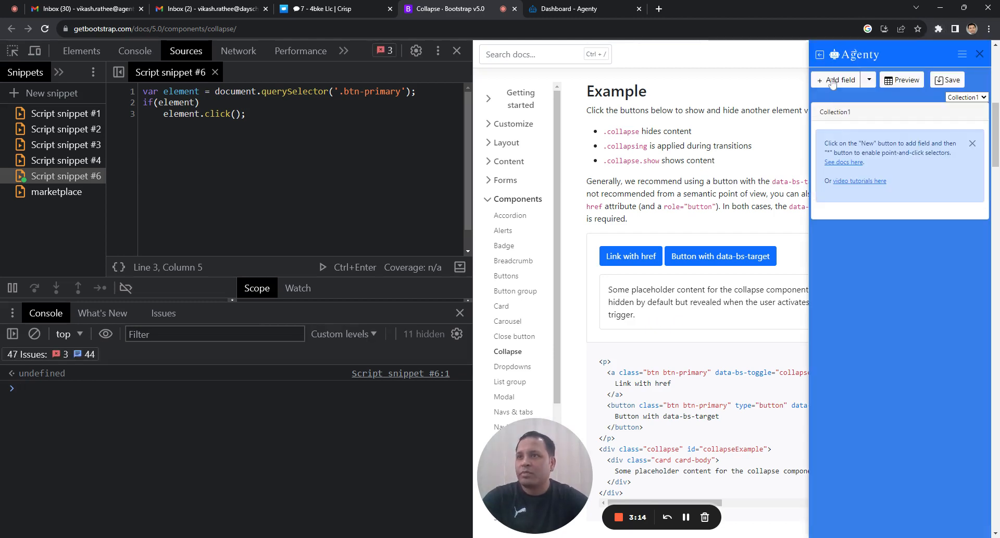
Add a .card-body field extracted as text, save the getbootstrap.com agent and go to its page.
left_click(839, 81)
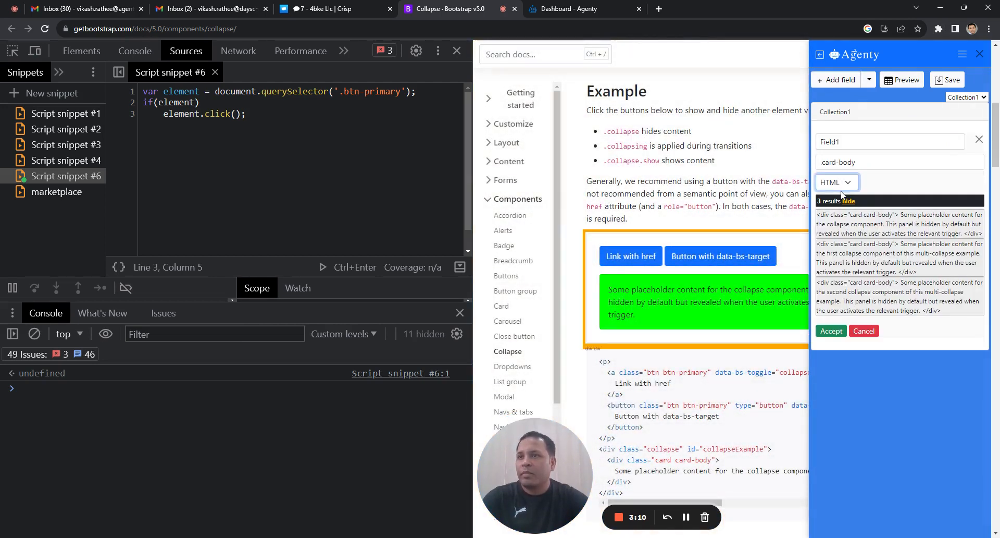
left_click(836, 182)
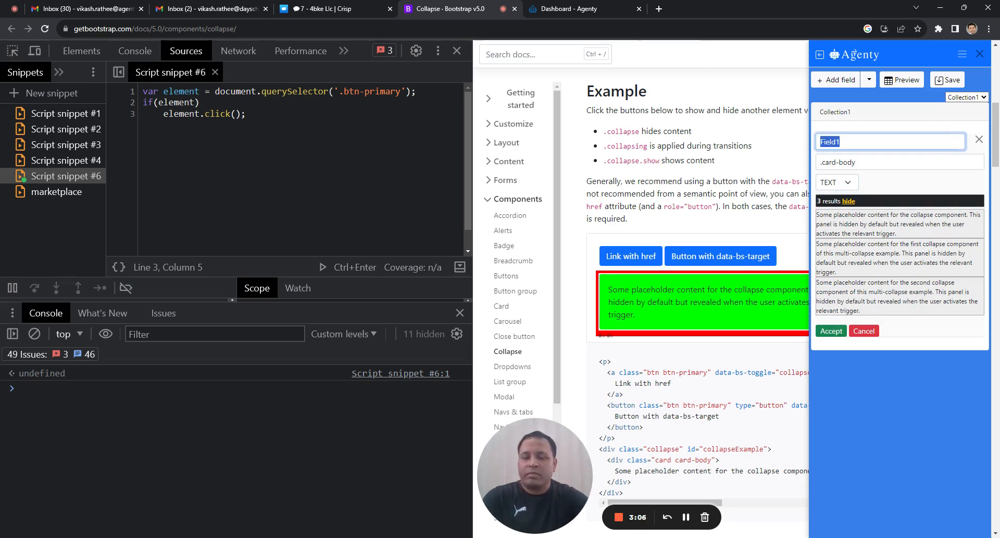
type("text")
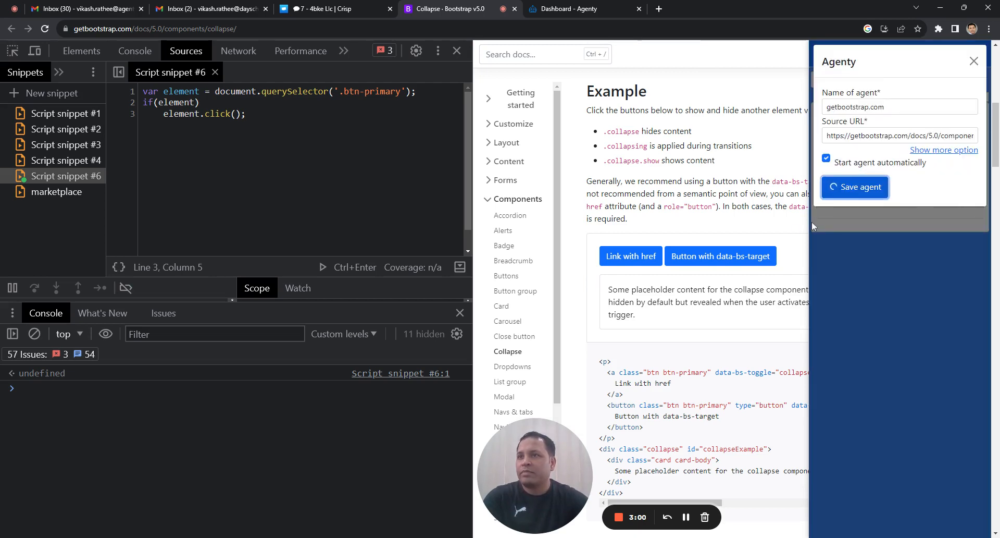
left_click(854, 186)
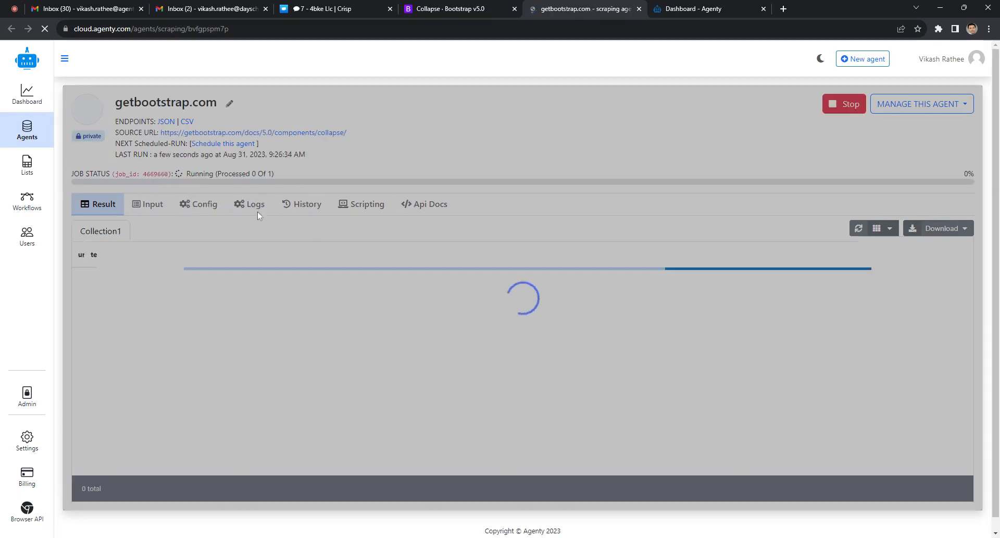
In Config > Wait for, choose Script and enter the .btn-primary querySelector click code, then save.
left_click(203, 203)
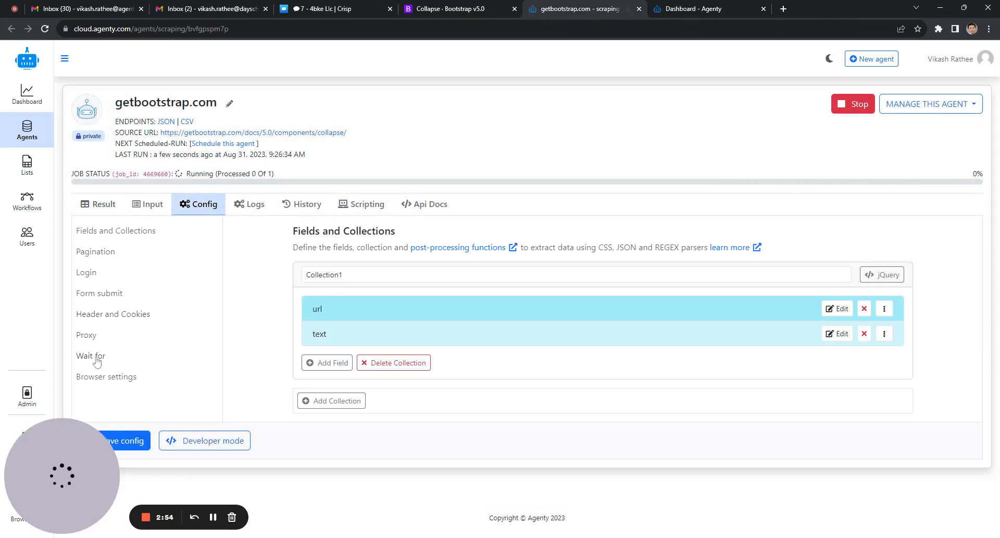
left_click(91, 355)
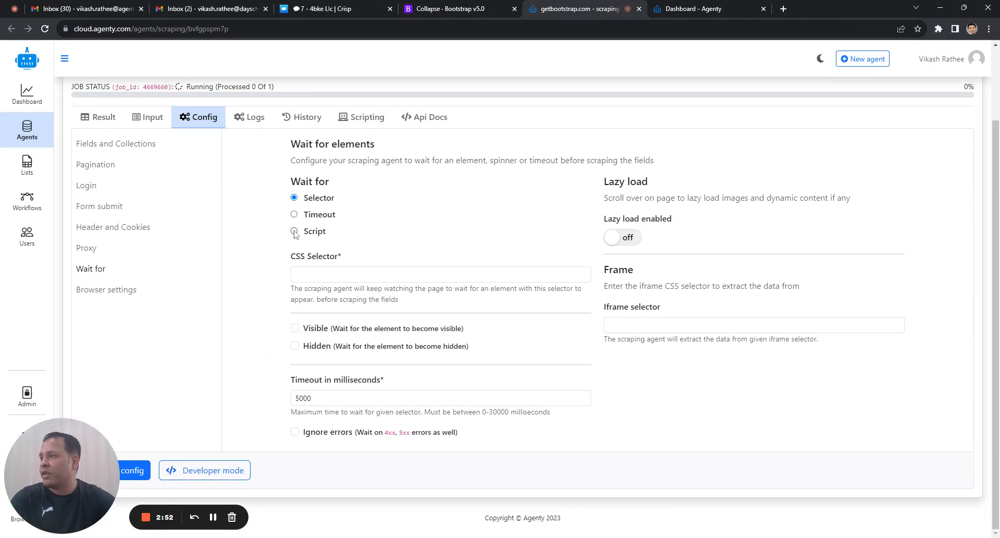
left_click(295, 232)
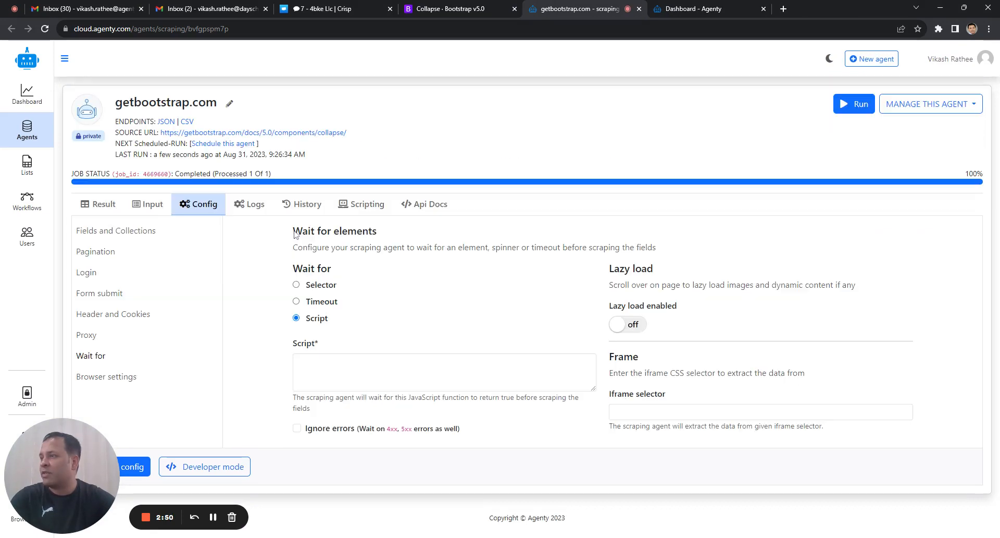
left_click(444, 371)
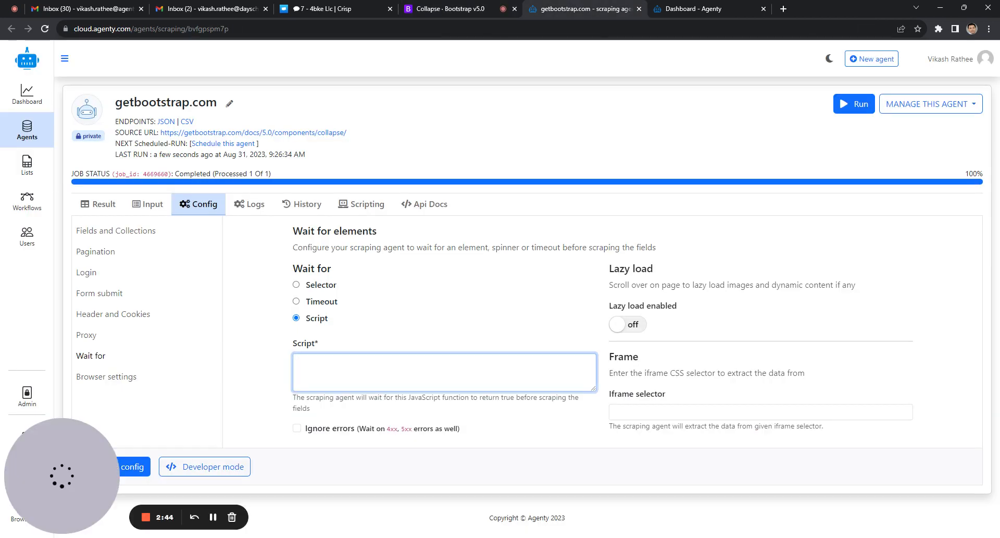
type("var element = document.querySelector('.btn-primary');")
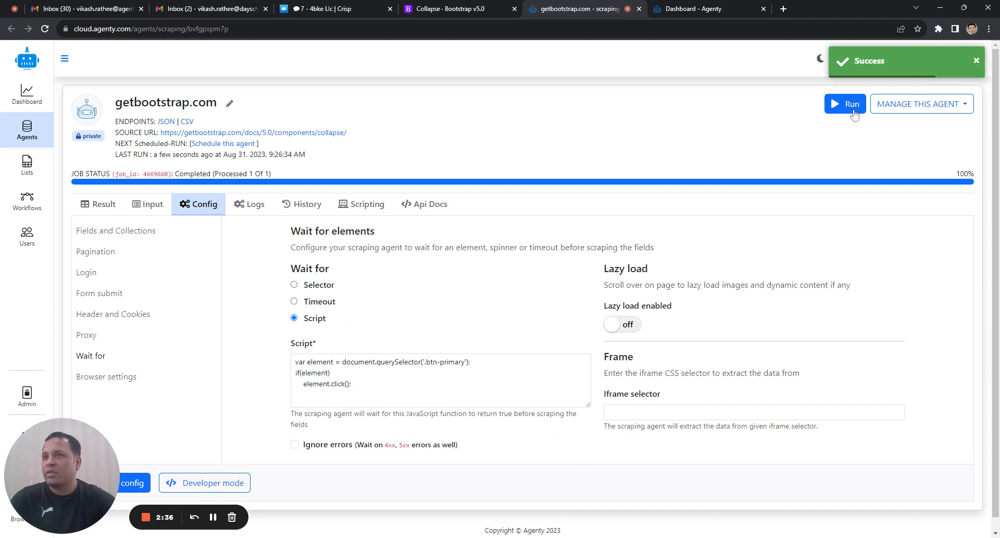
Rerun the agent and view the three result rows of collapse placeholder text.
left_click(845, 104)
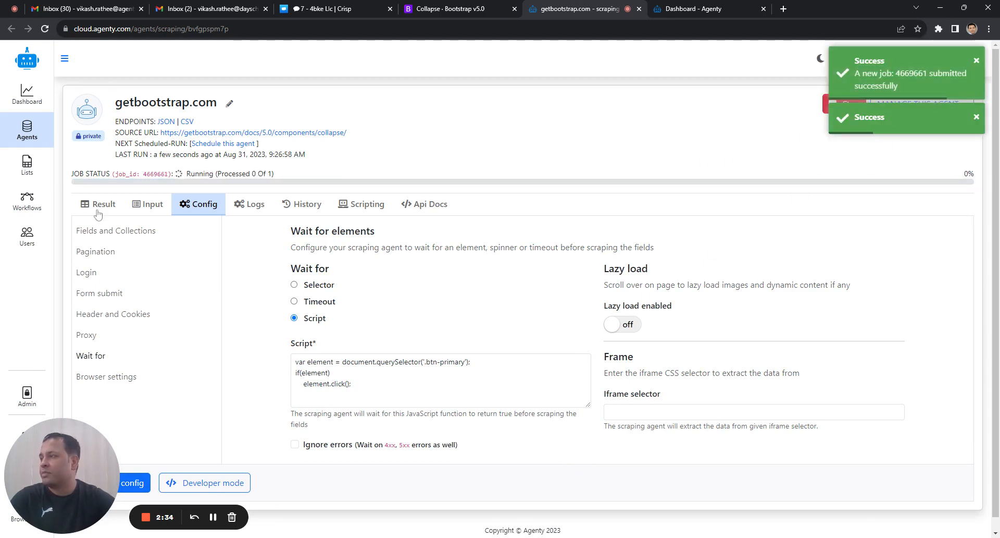
left_click(103, 203)
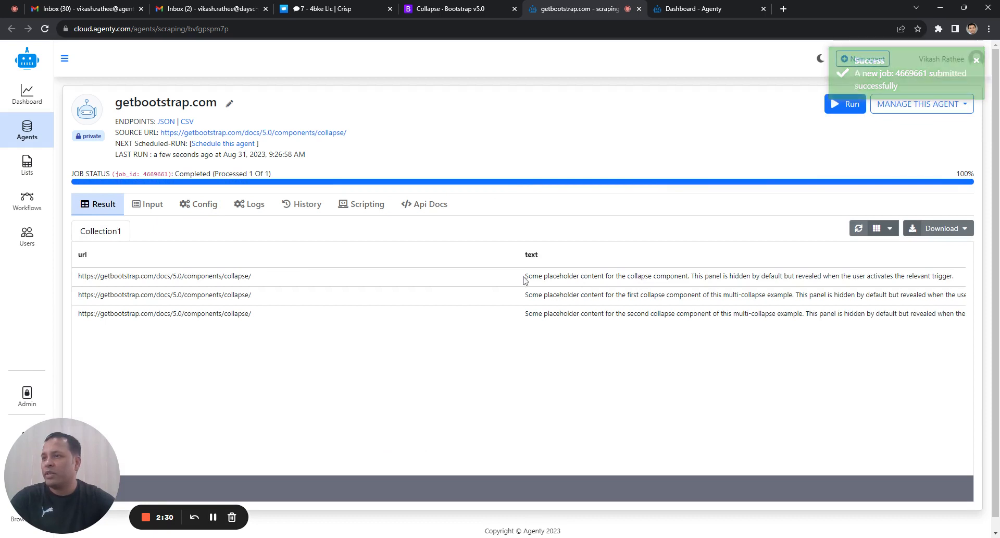
left_click_drag(524, 275, 703, 275)
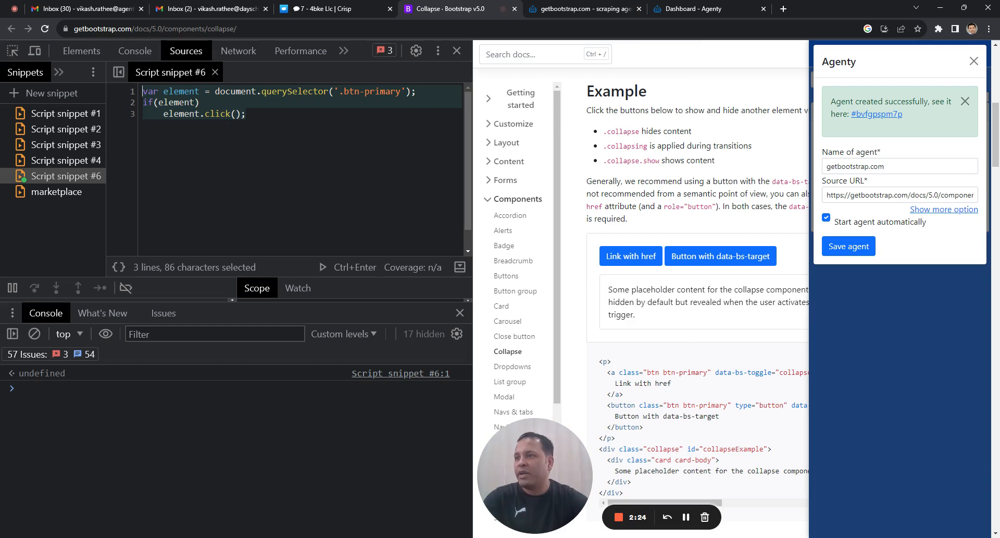
mouse_move(661, 283)
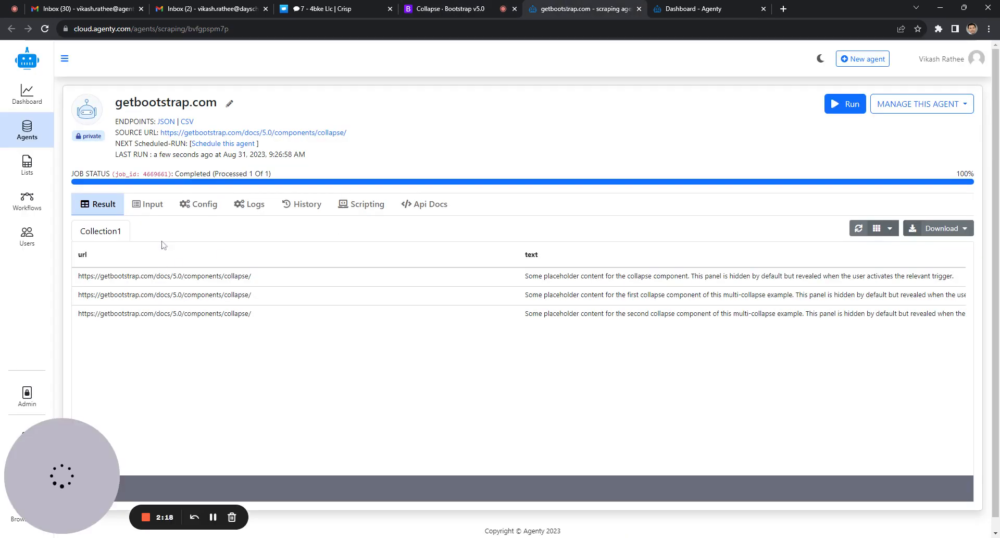
Return to the Bootstrap collapse tab and bring the Multiple targets section into view.
left_click(204, 203)
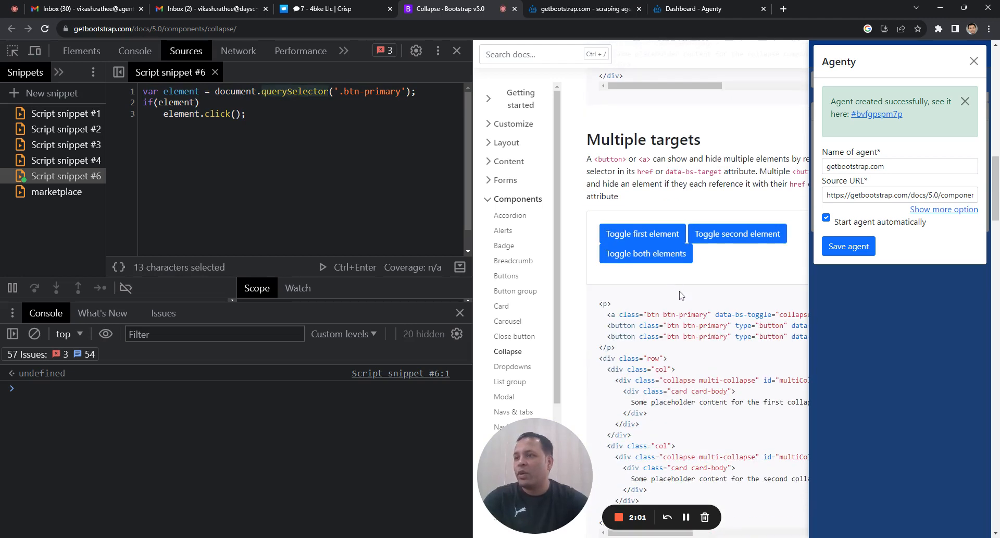
Change to querySelectorAll into elements and replace the if with for(const el of elements){ el.click(); }.
left_click(199, 102)
type("All")
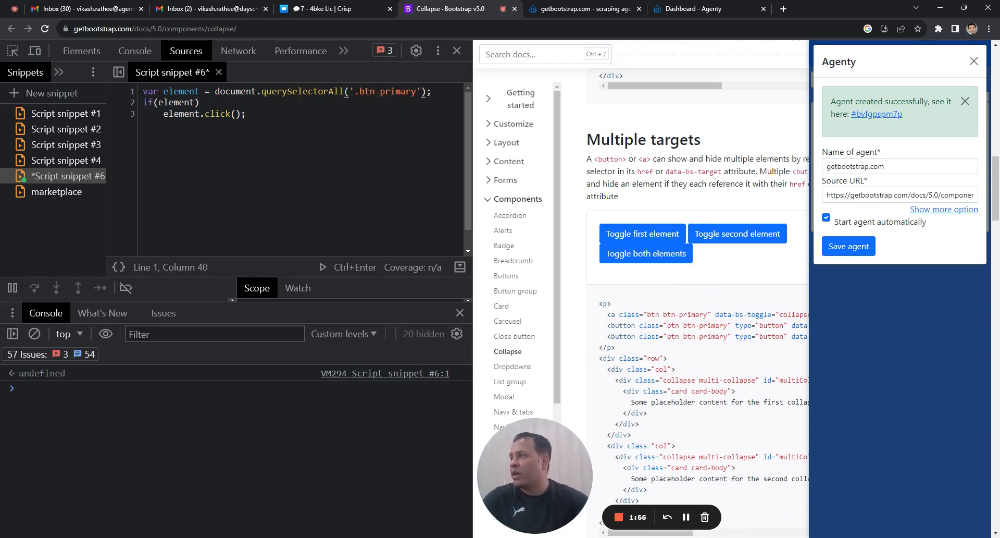
left_click(200, 92)
type("s")
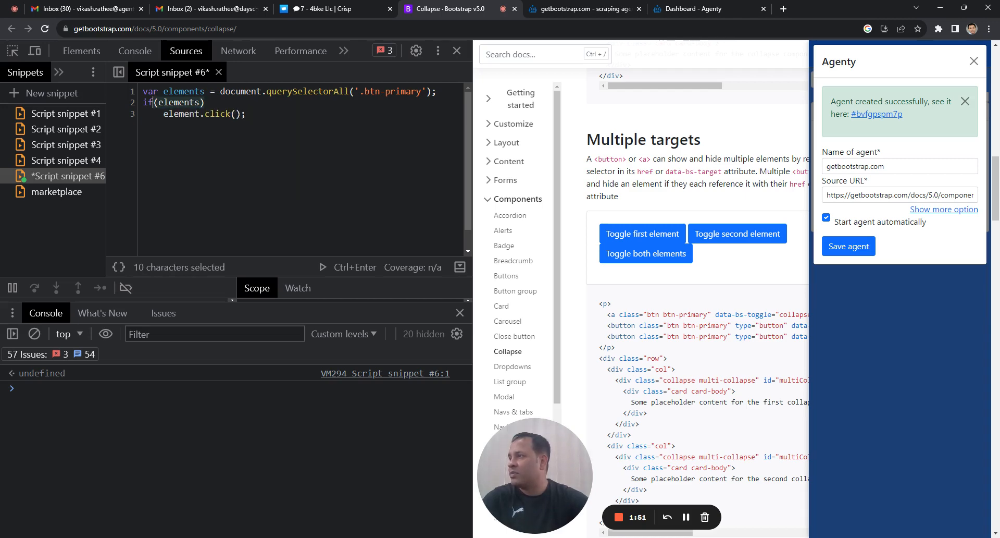
type("for")
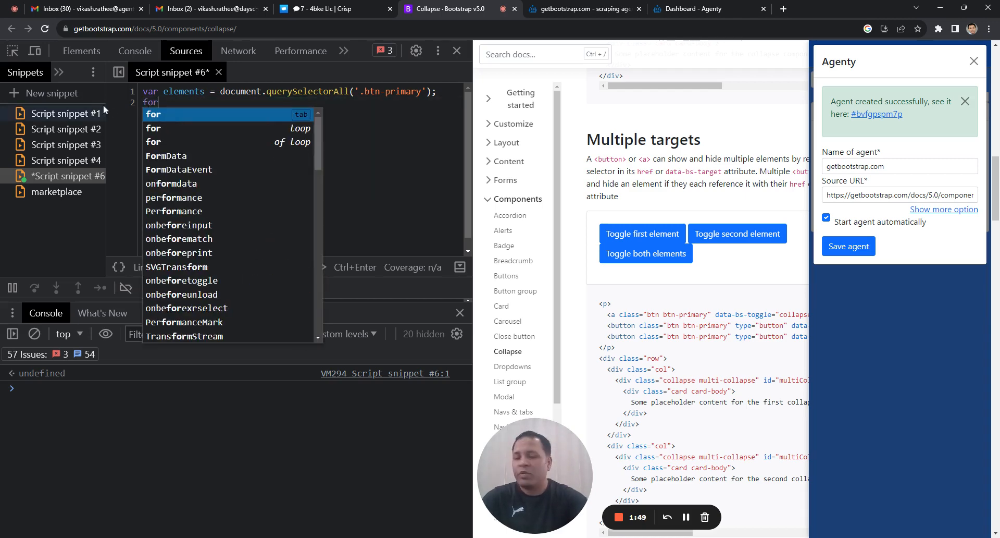
type("(const ele of el")
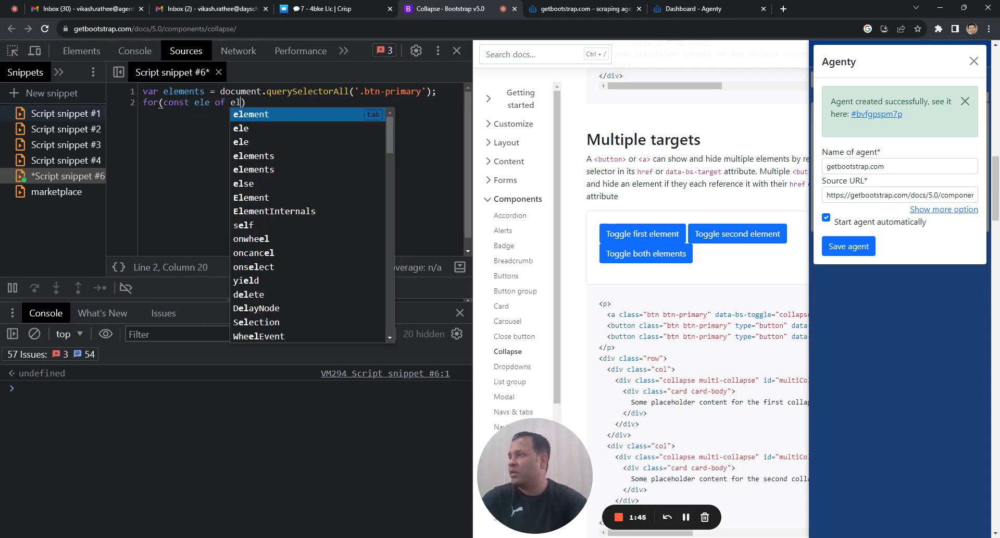
key("Backspace")
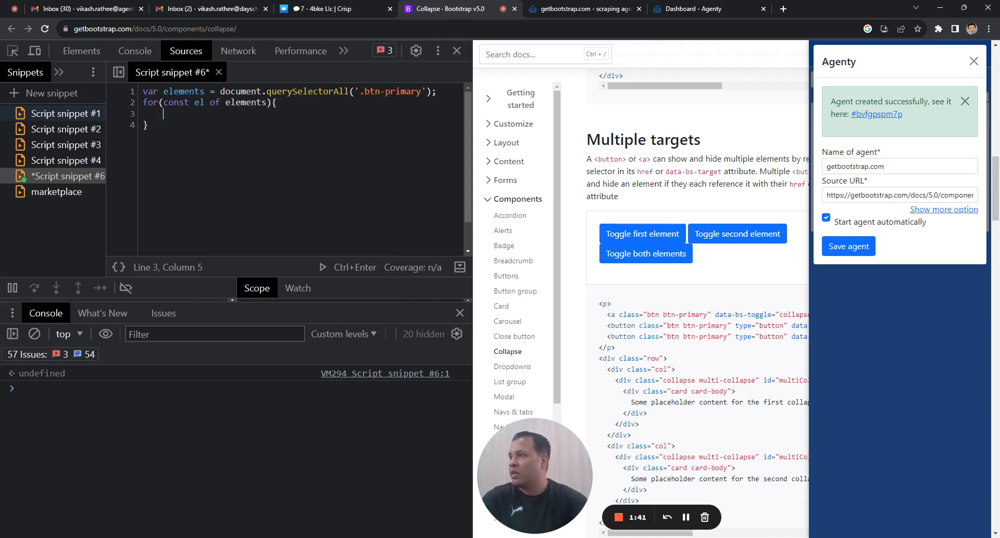
type("el.click")
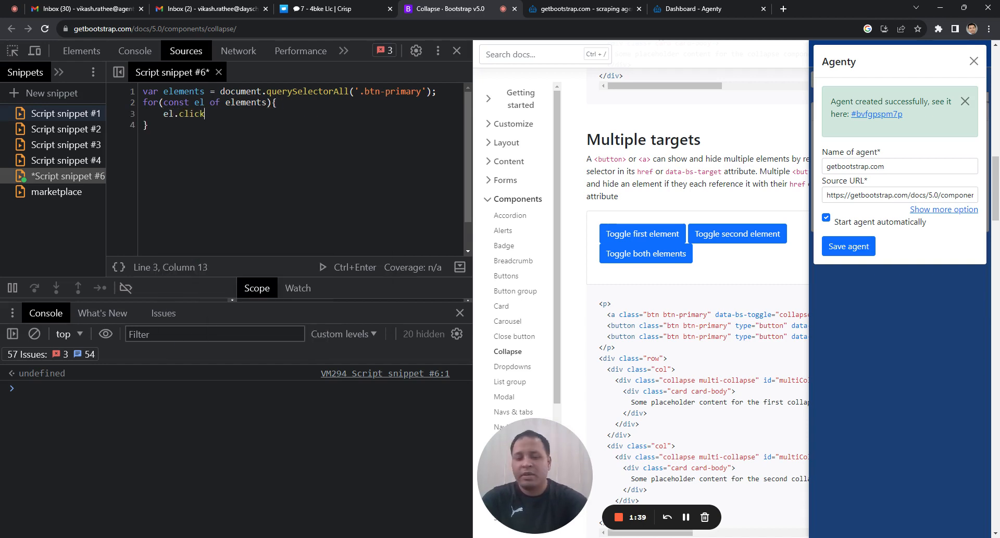
type("()")
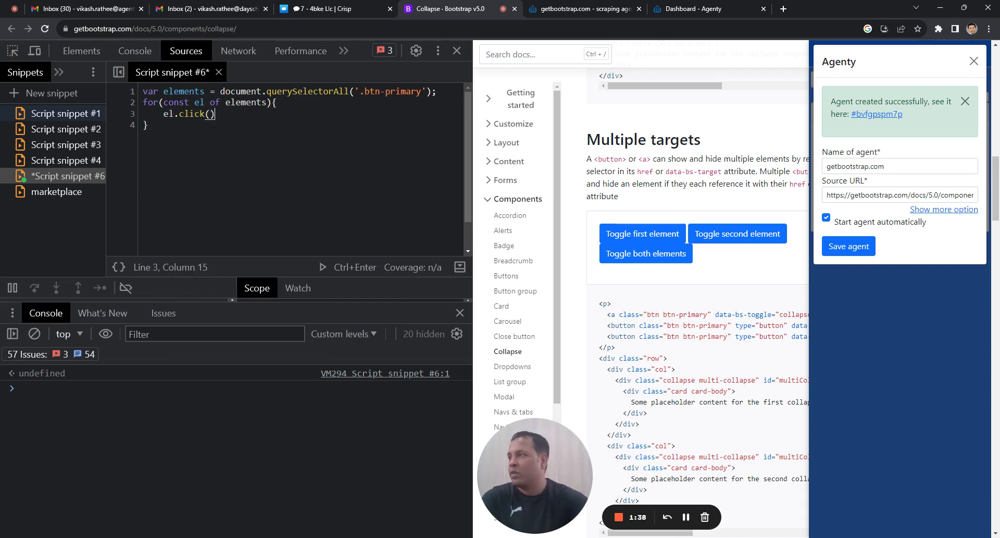
type(";")
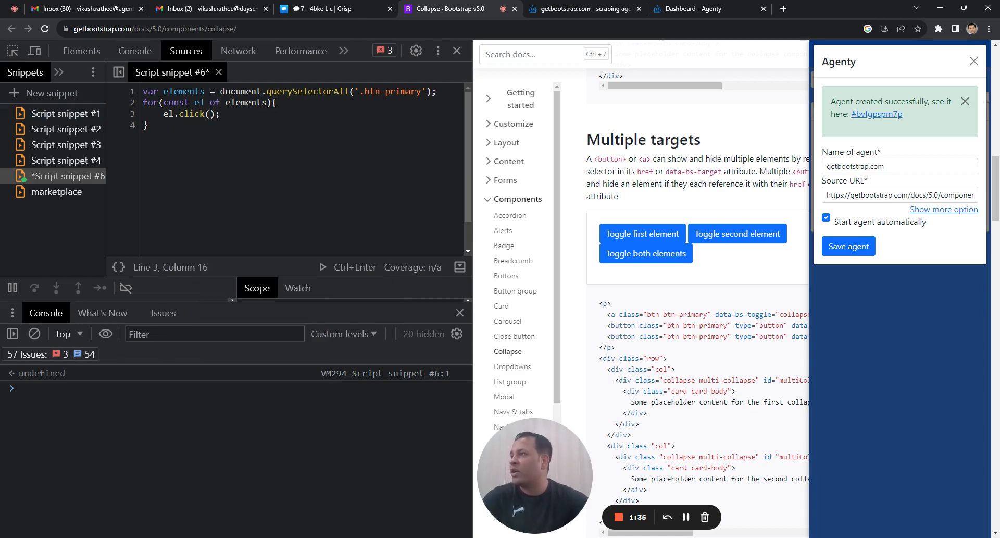
Run the saved loop snippet, then expand the first example's placeholder via Link with href.
scroll("down", 3)
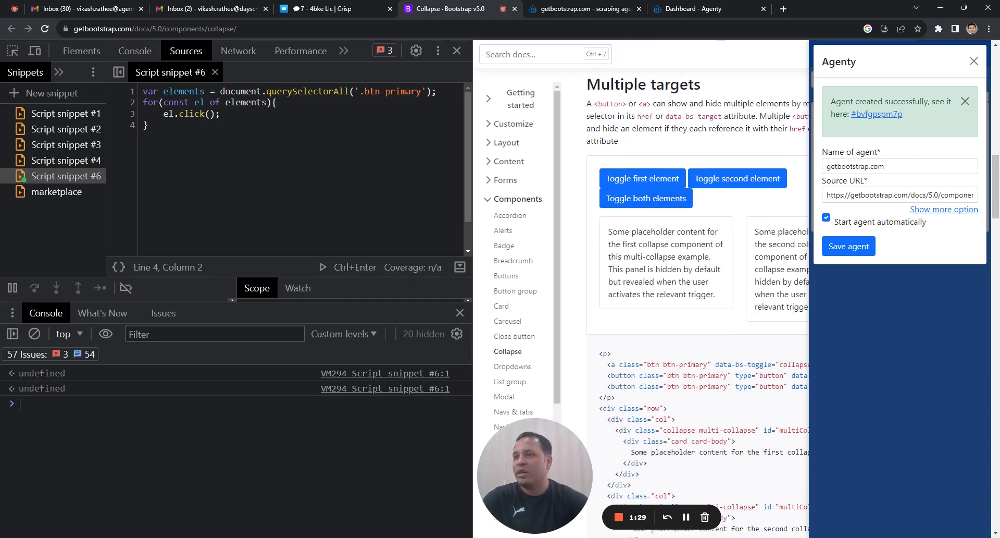
scroll("down", 3)
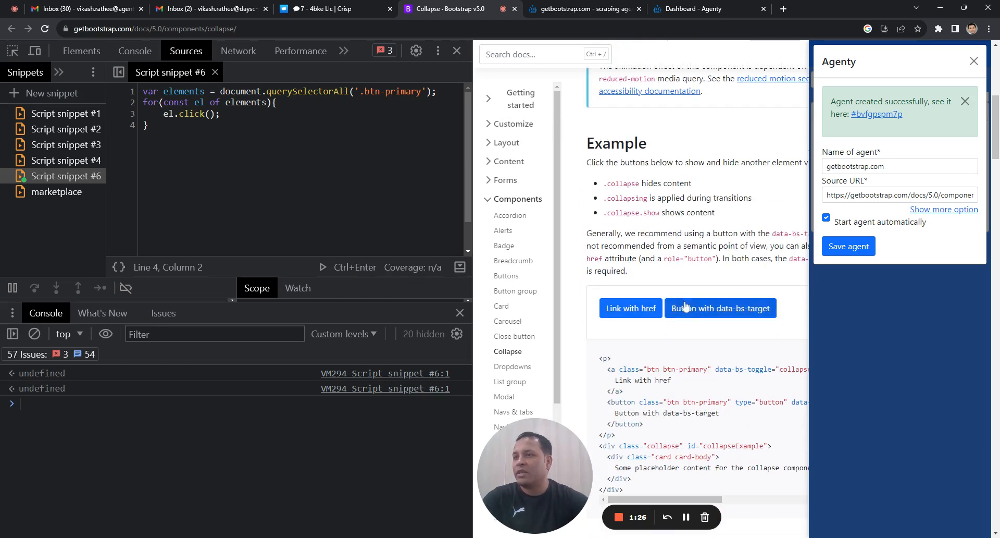
scroll("down", 3)
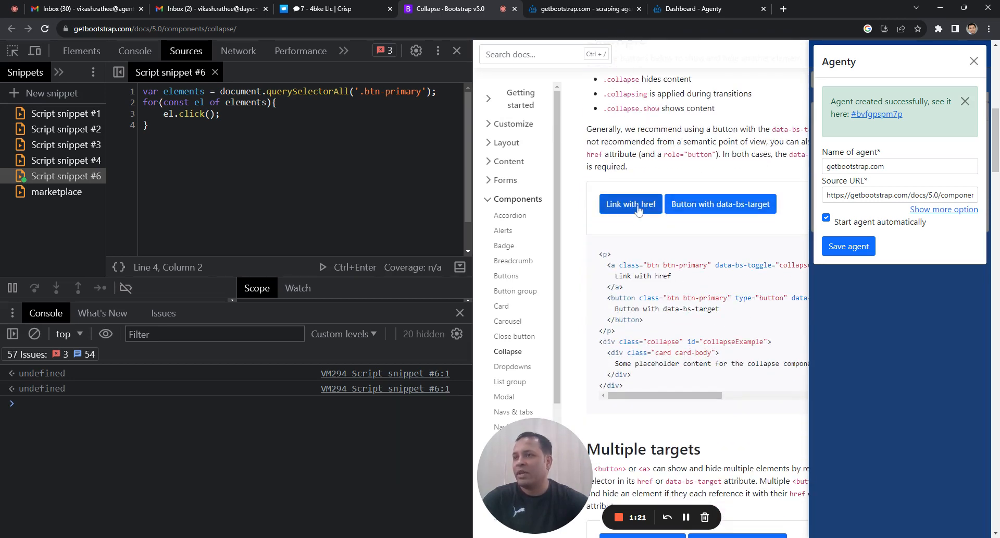
left_click(629, 203)
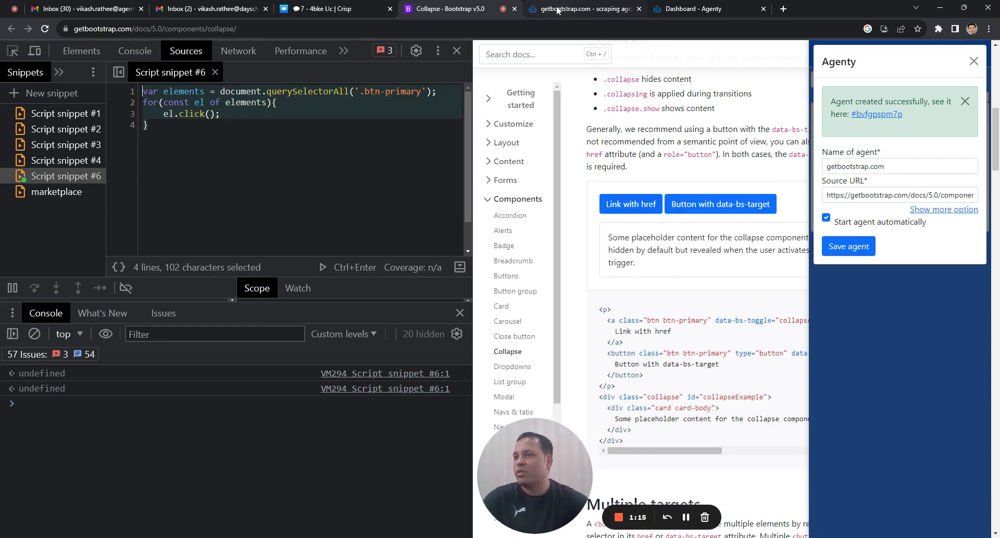
scroll("down", 3)
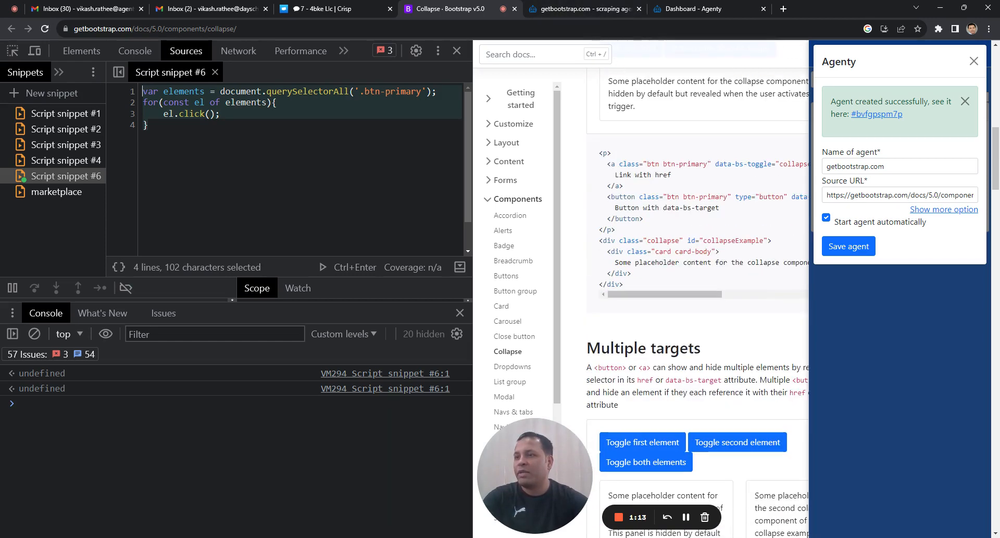